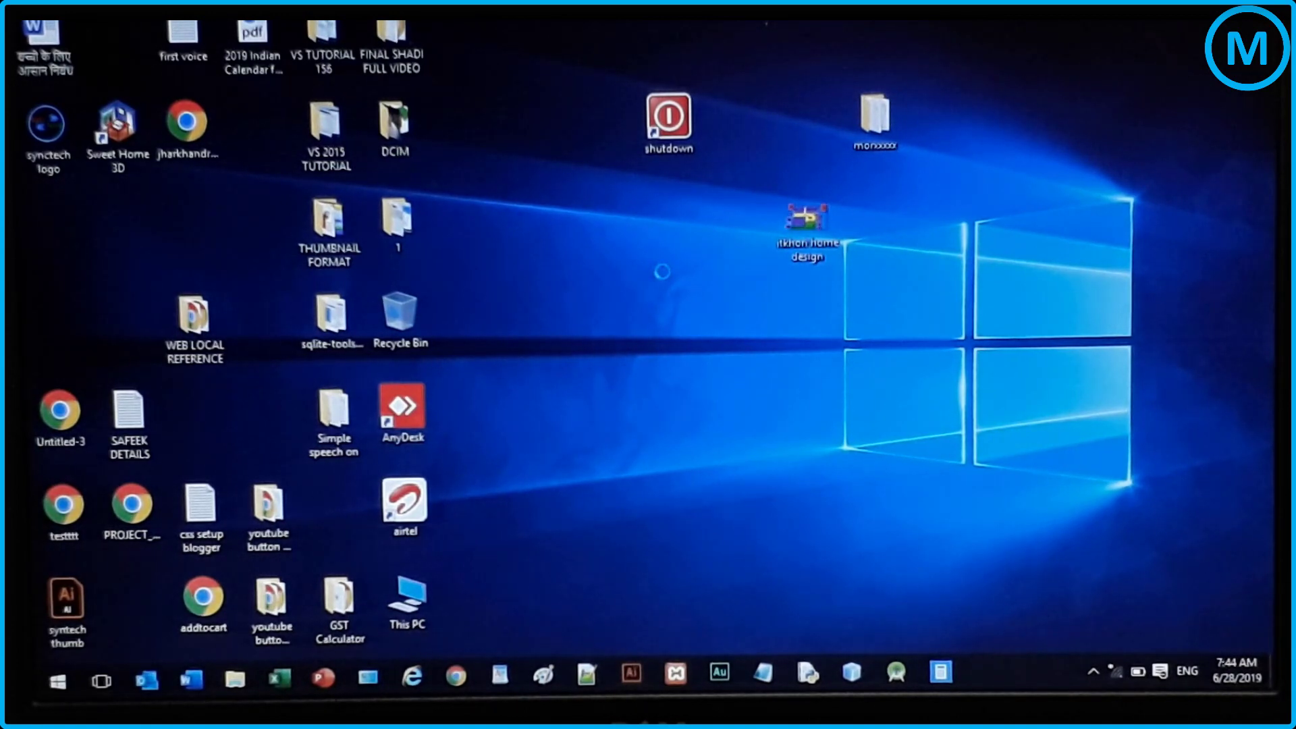
# Create a new shortcut from the desktop's New menu
pyautogui.rightClick(653, 260)
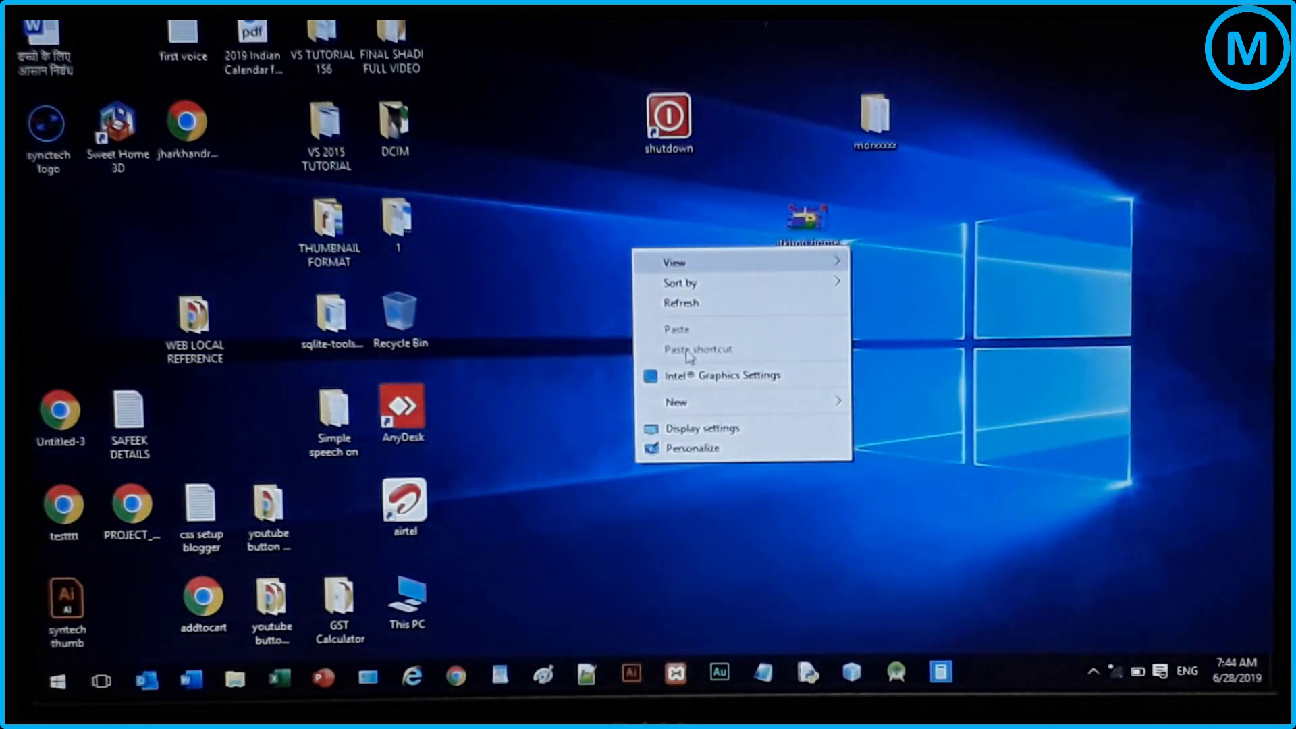
pyautogui.moveTo(700, 402)
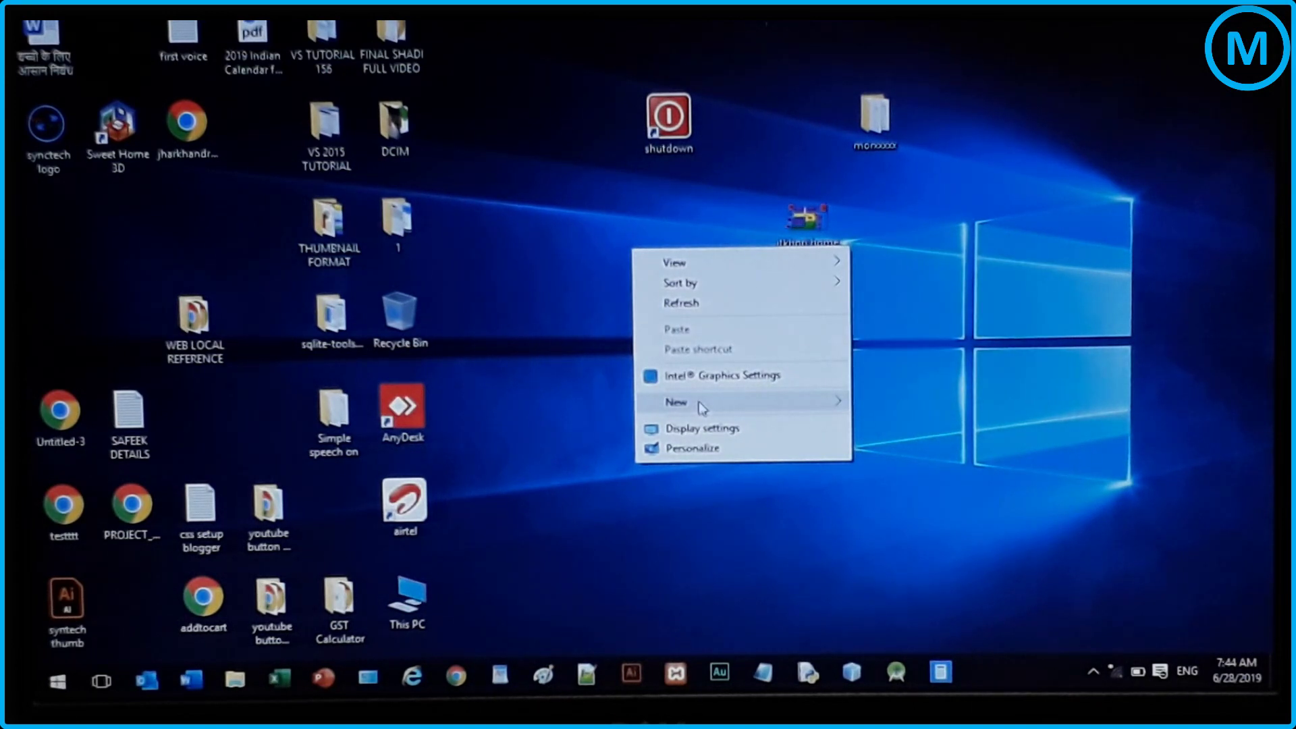
pyautogui.click(677, 402)
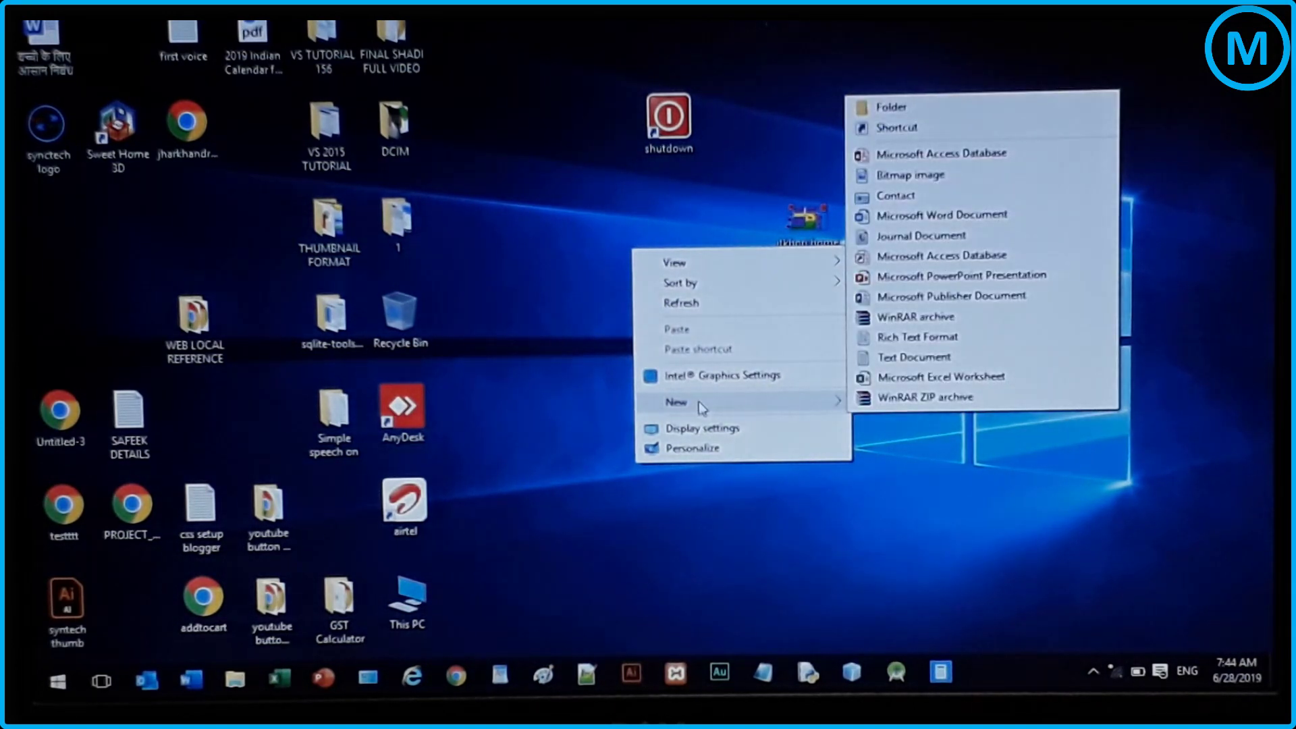
pyautogui.moveTo(895, 129)
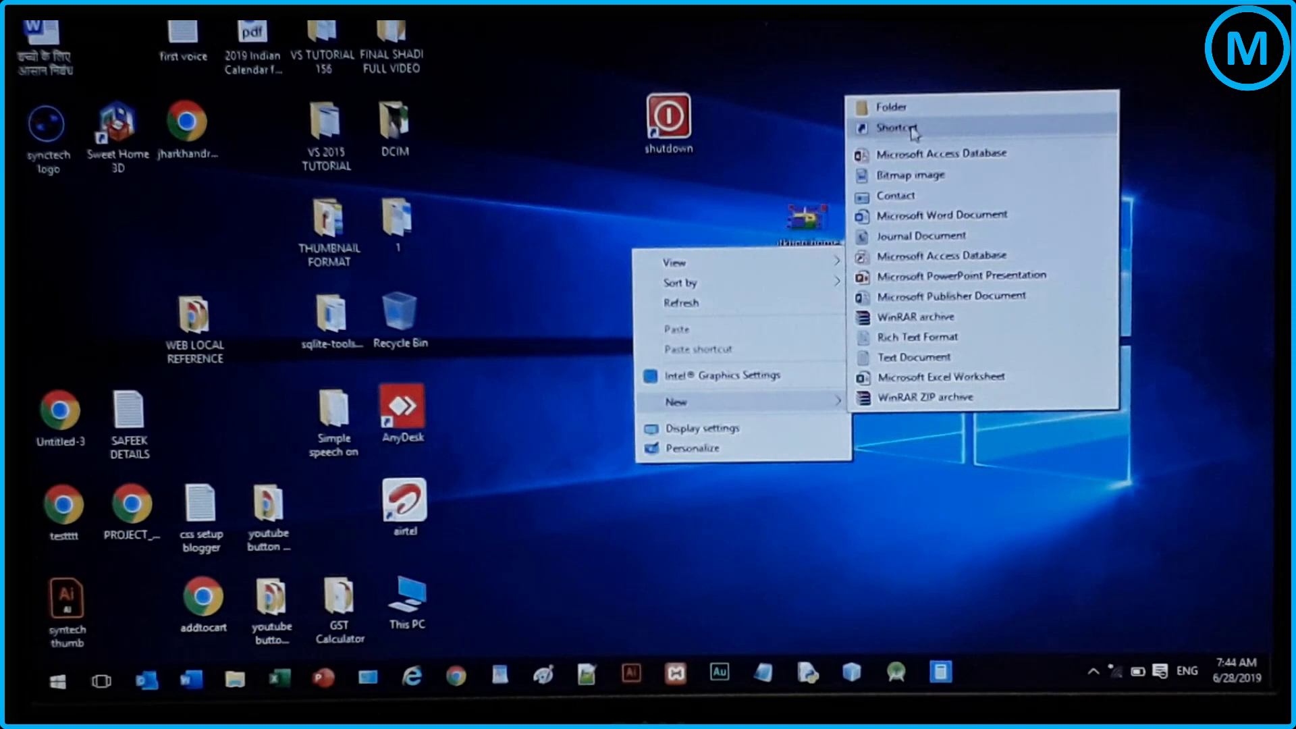
pyautogui.click(894, 129)
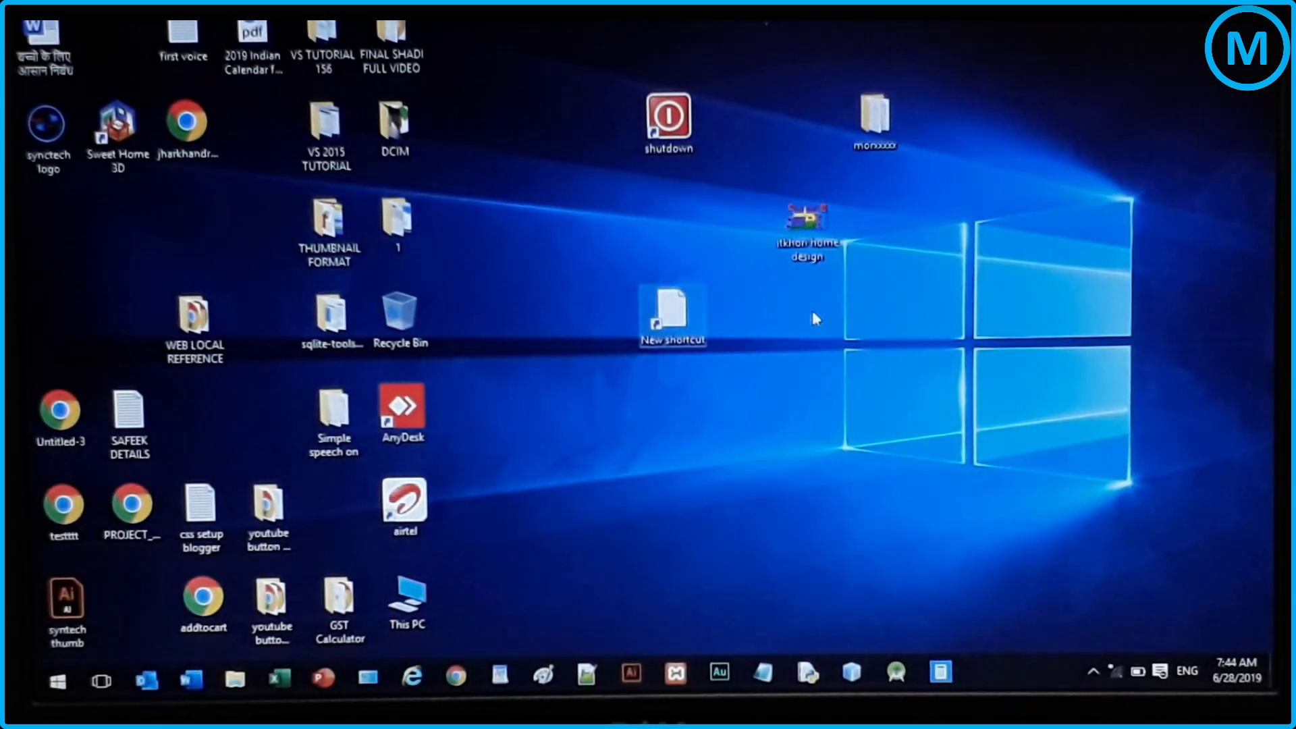
# Set the shortcut target to 'shutdown -s -t 02' and continue to naming
pyautogui.doubleClick(673, 314)
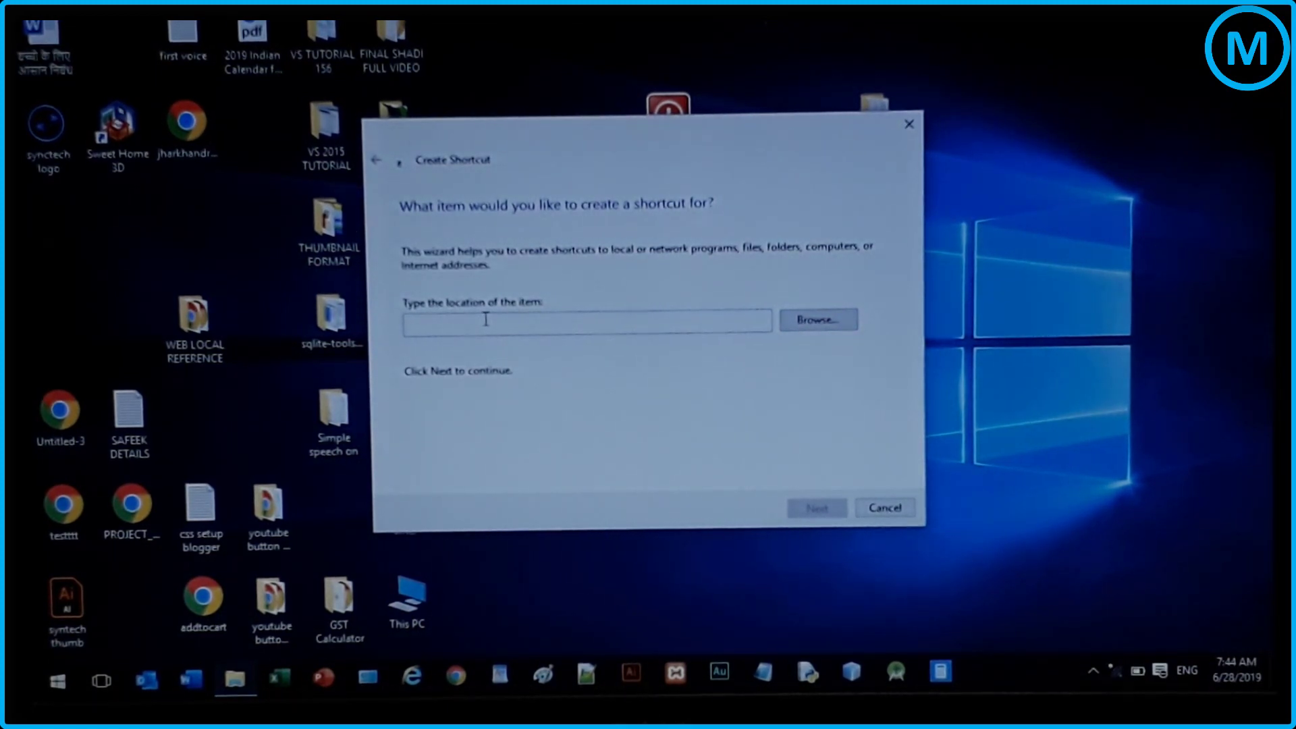
pyautogui.write('C')
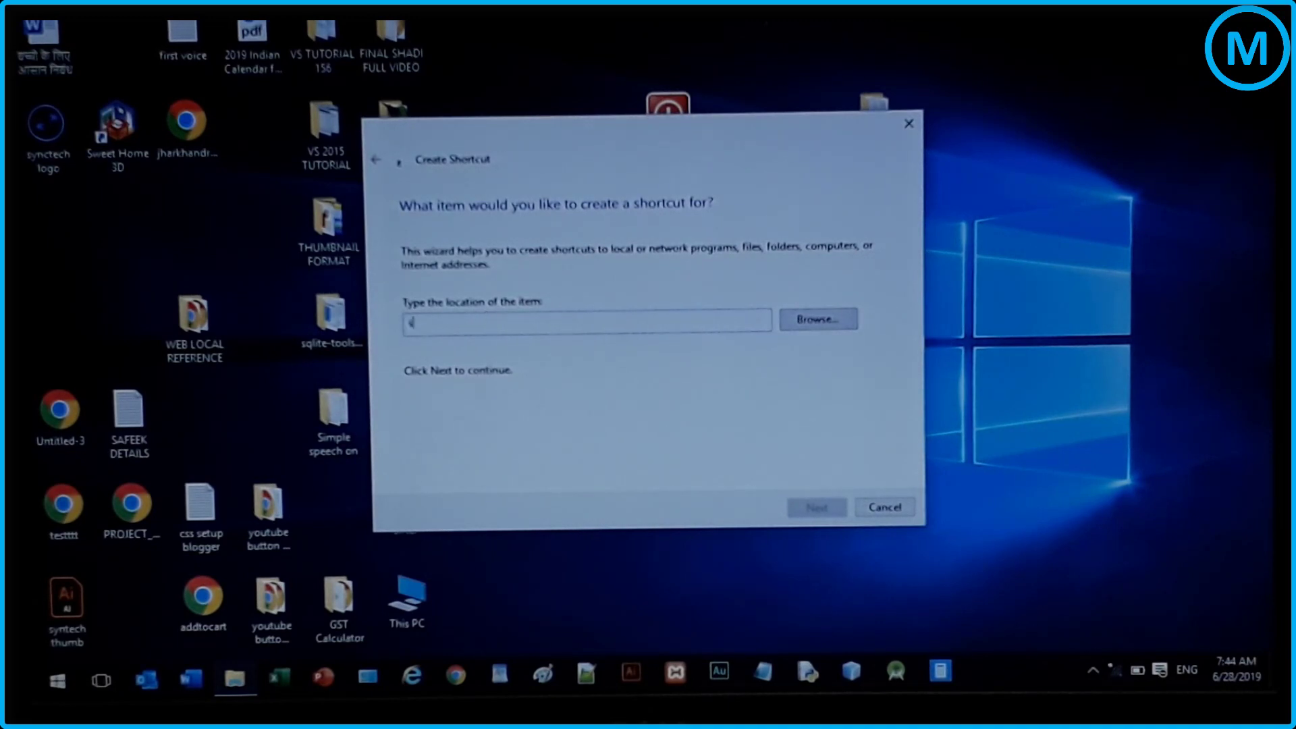
pyautogui.write('shutd')
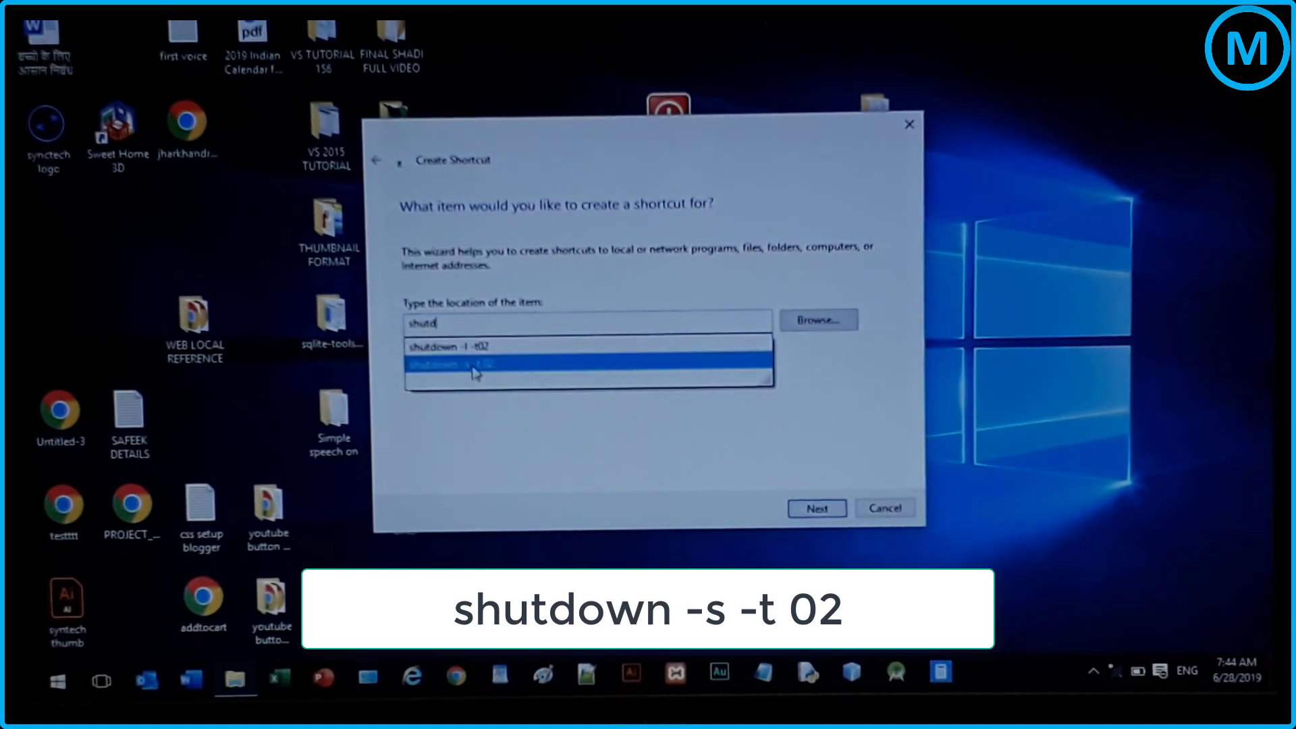
pyautogui.click(587, 365)
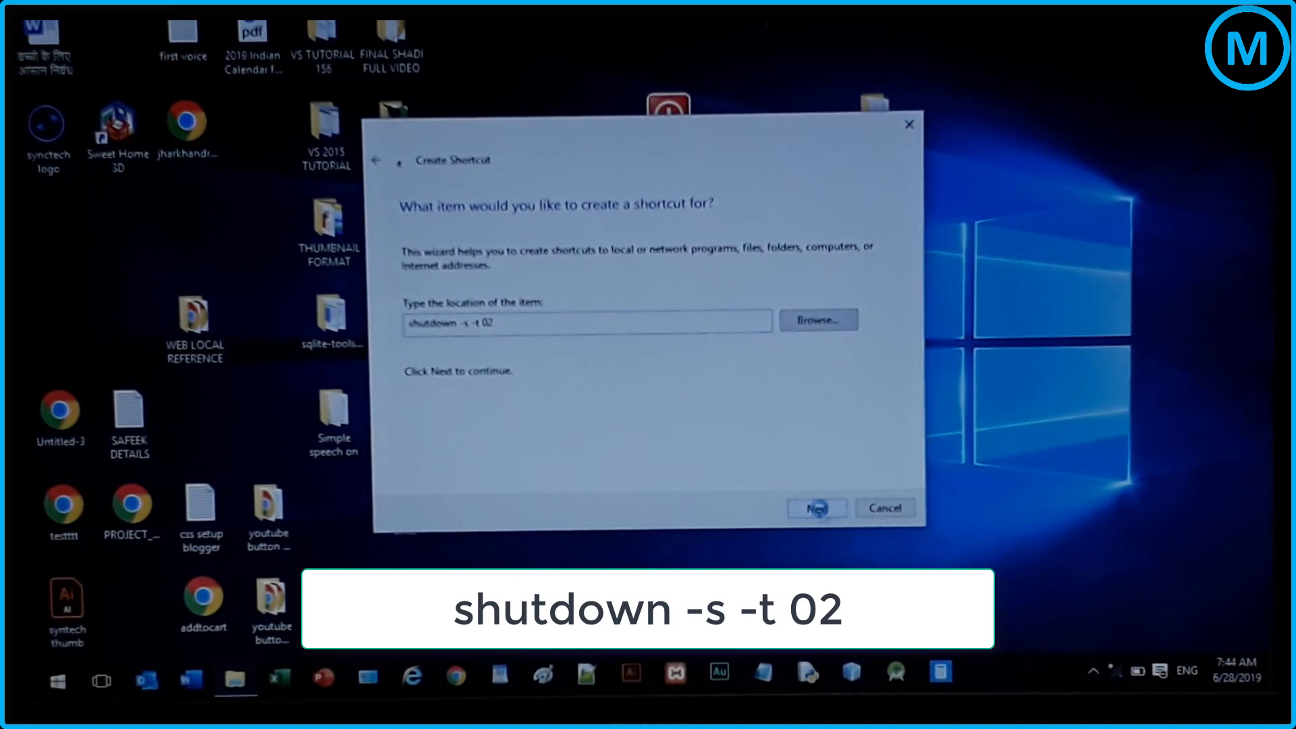
pyautogui.click(815, 508)
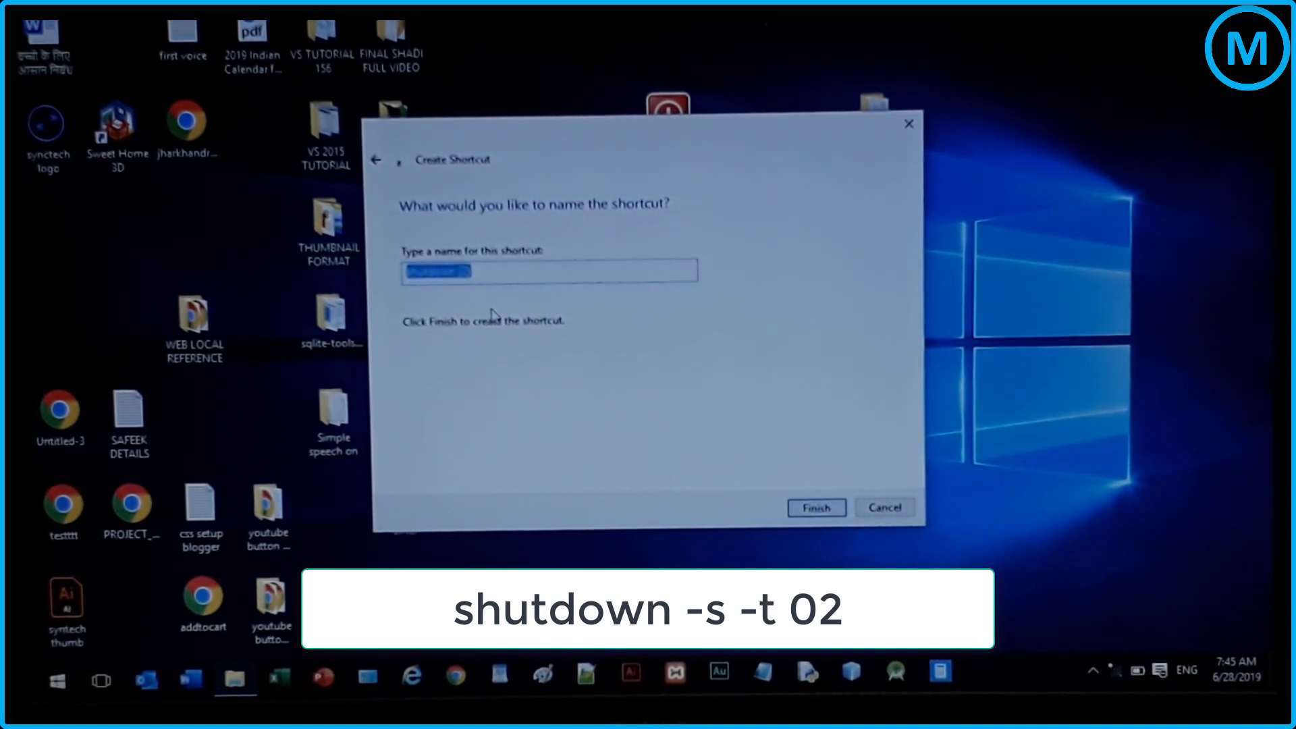
# Name the shortcut '123' and finish the wizard
pyautogui.write('123')
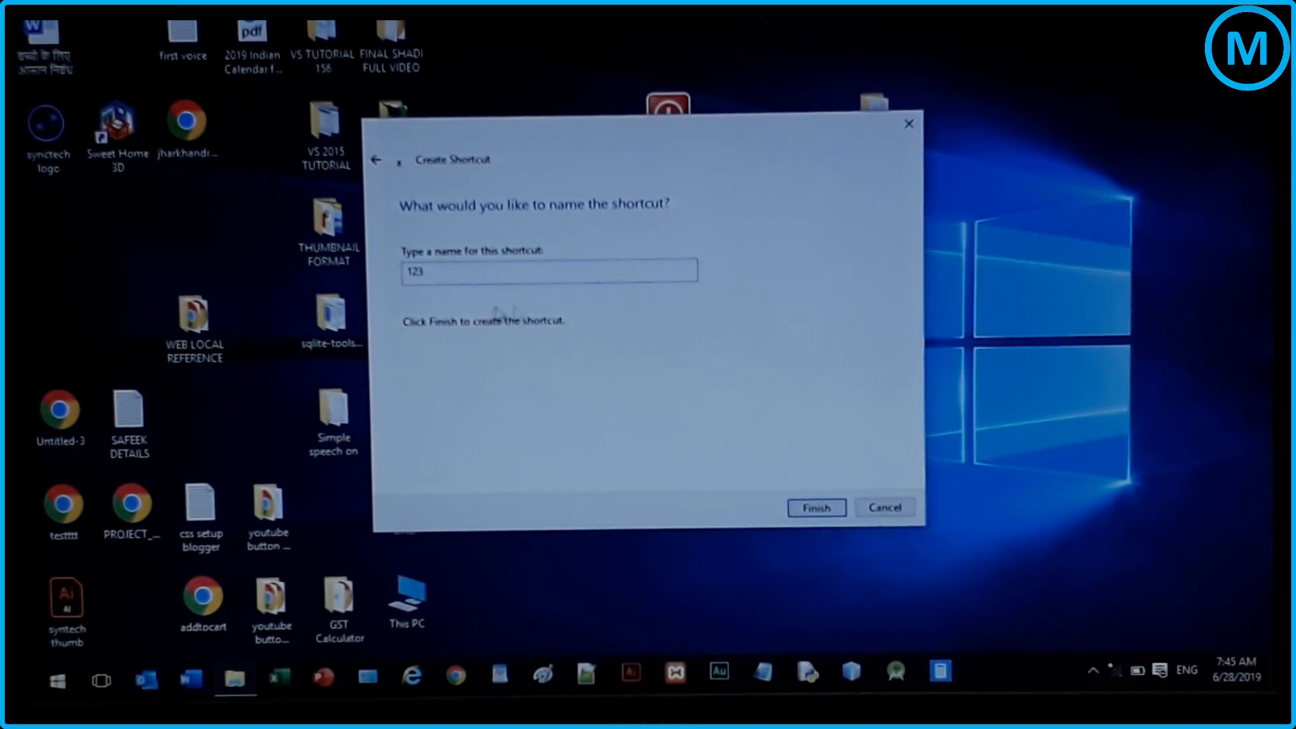
pyautogui.click(815, 507)
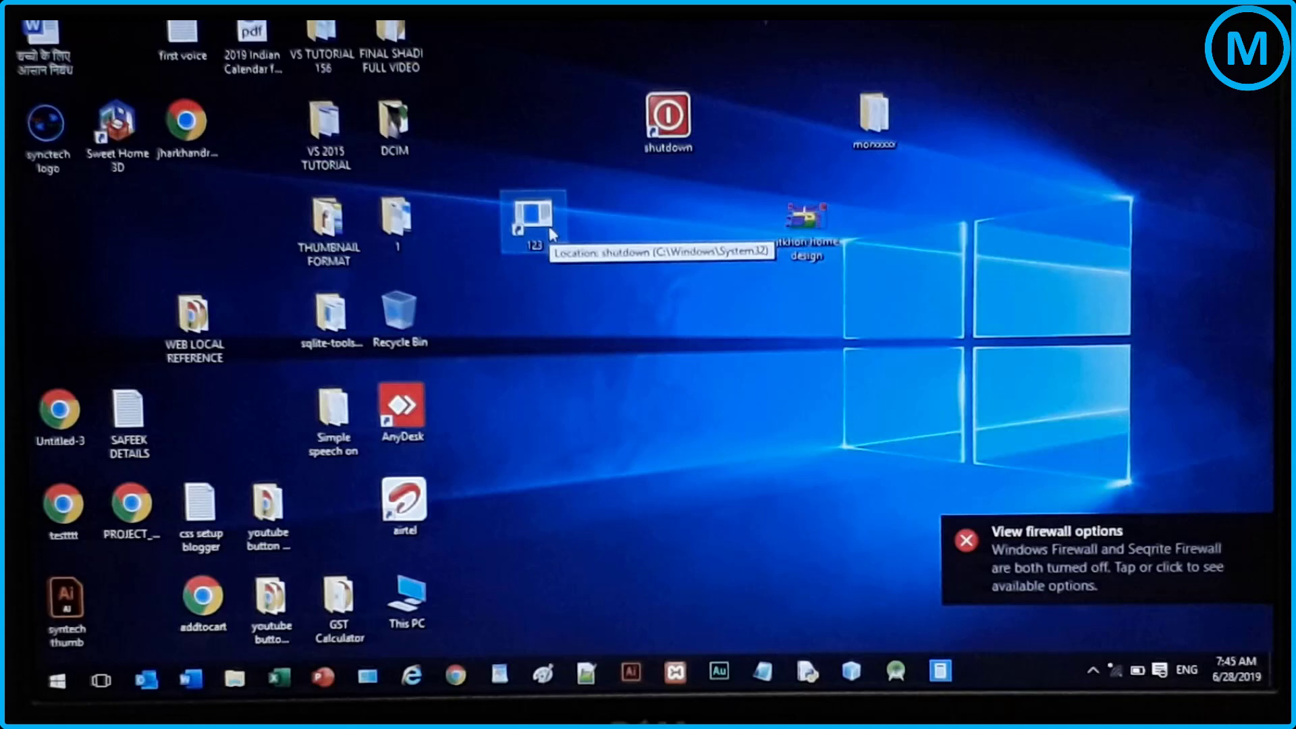
pyautogui.click(965, 540)
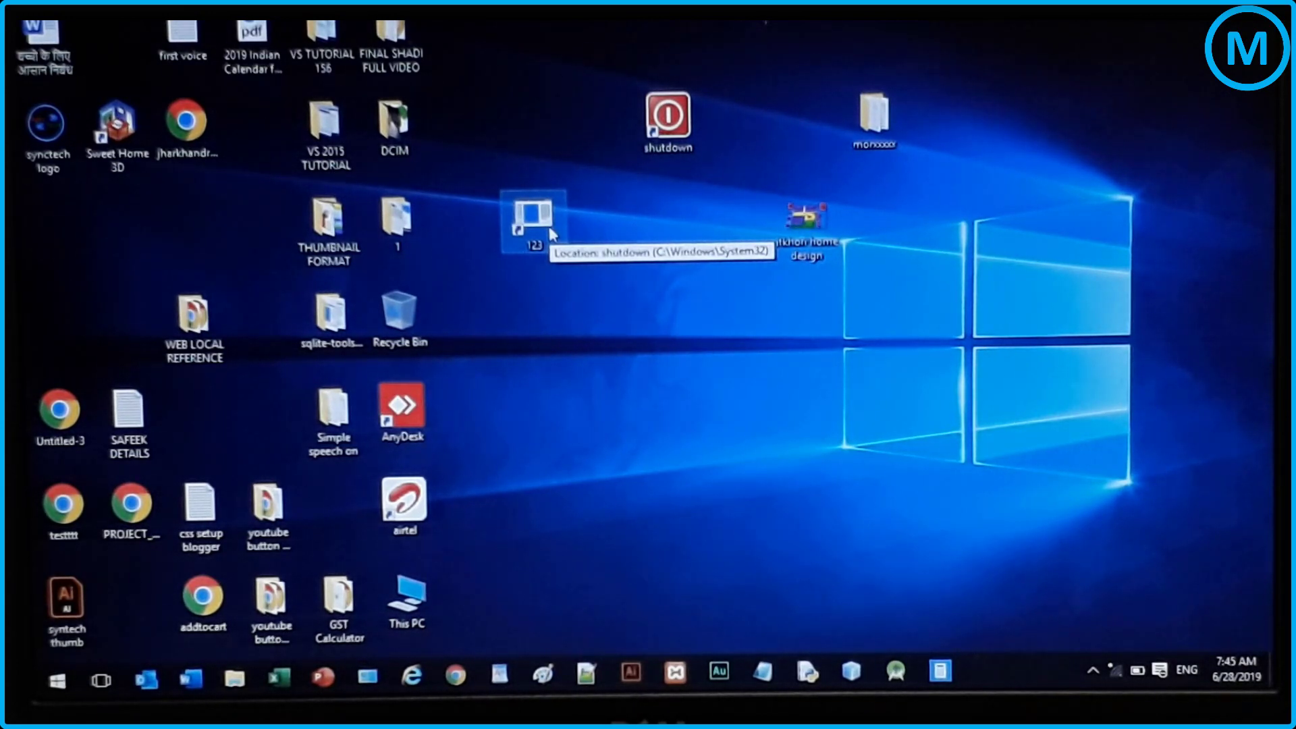
pyautogui.moveTo(552, 235)
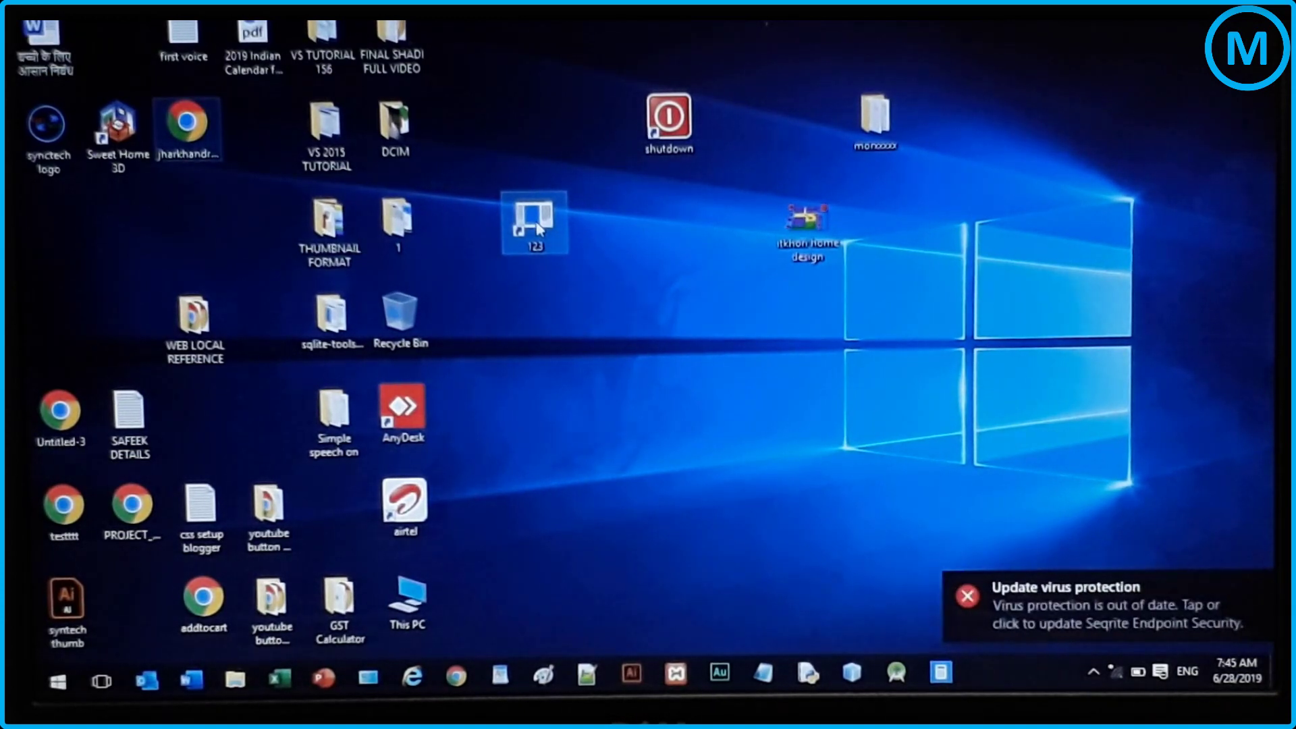
pyautogui.rightClick(533, 224)
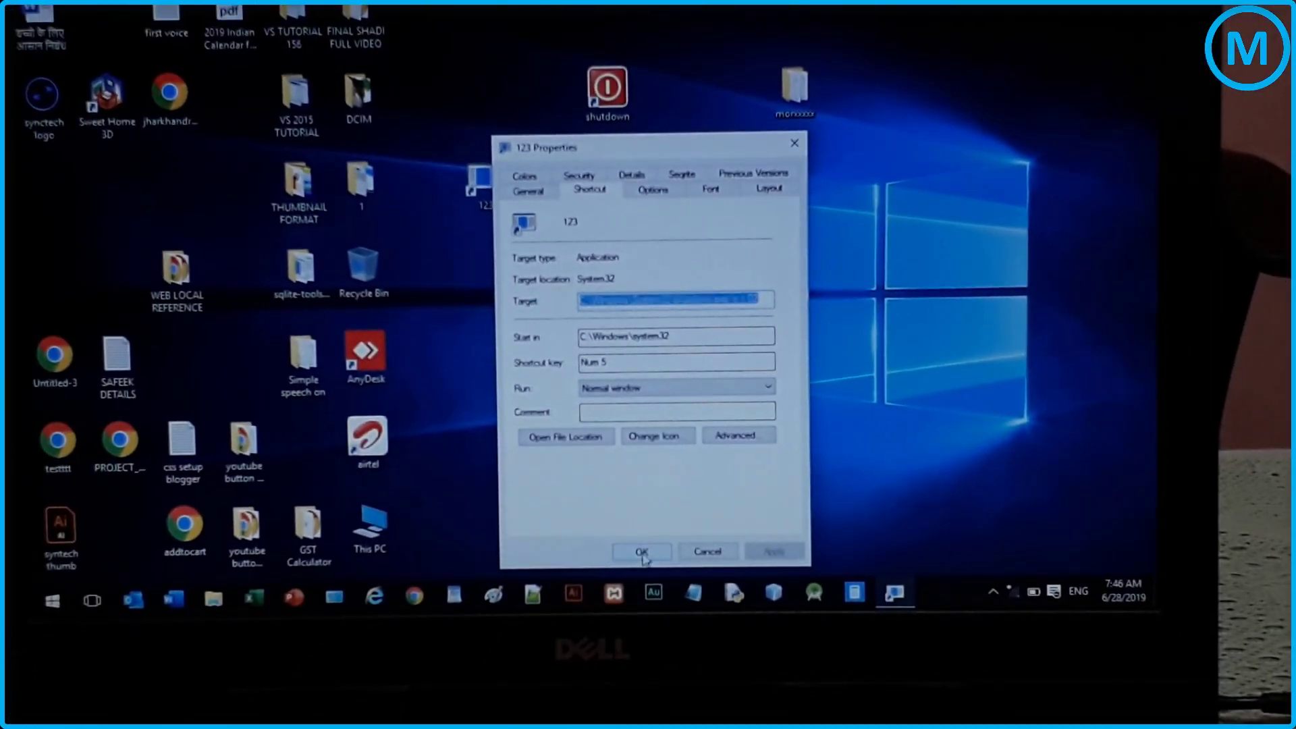
# Confirm the Num 5 shortcut key for '123' with OK
pyautogui.click(641, 552)
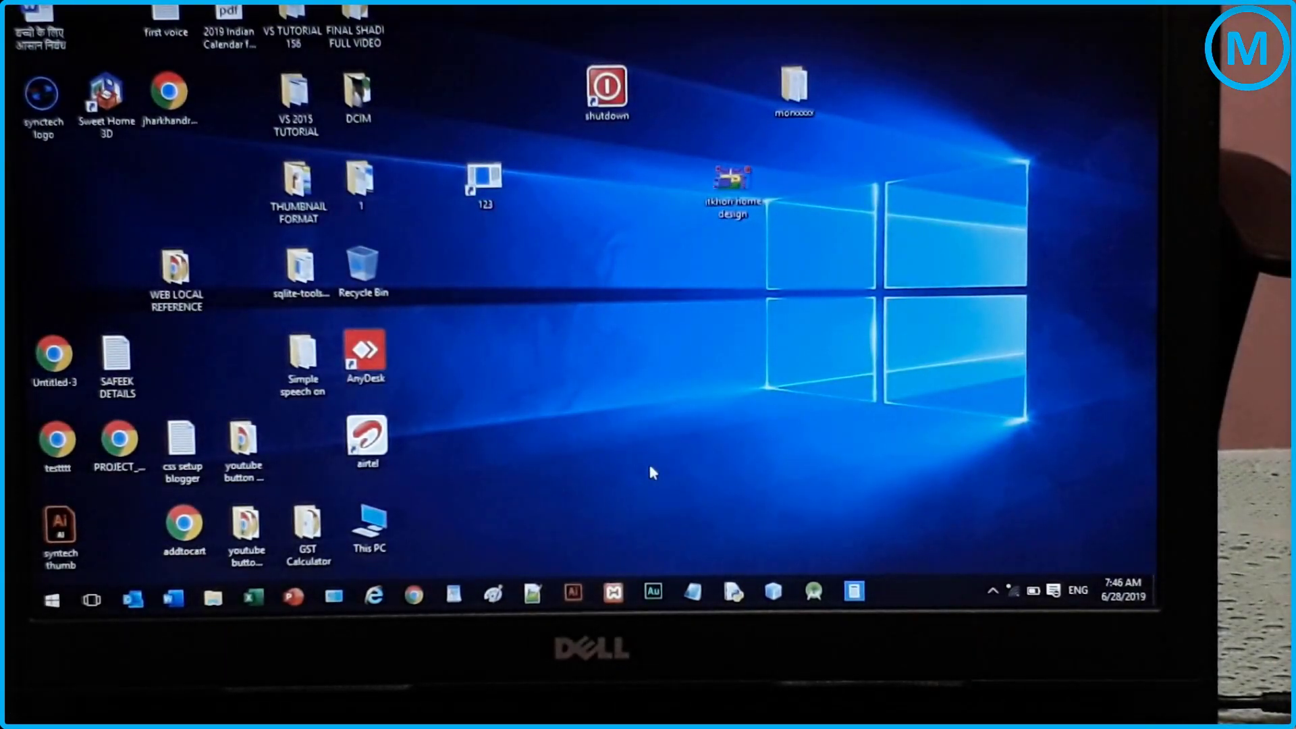